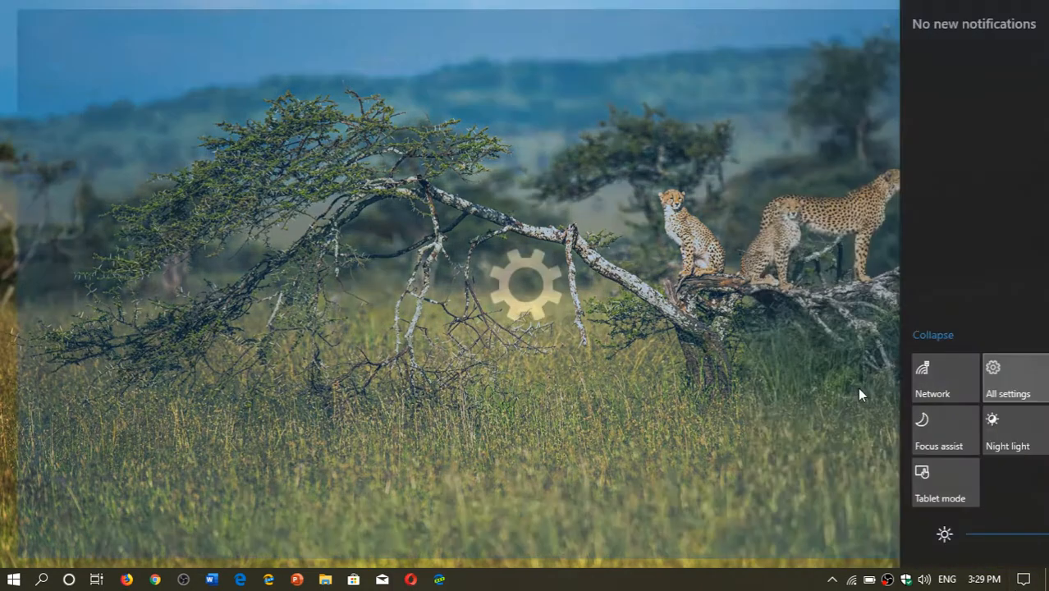
Reach the Devices settings from the Action Center's All settings shortcut
click(1007, 378)
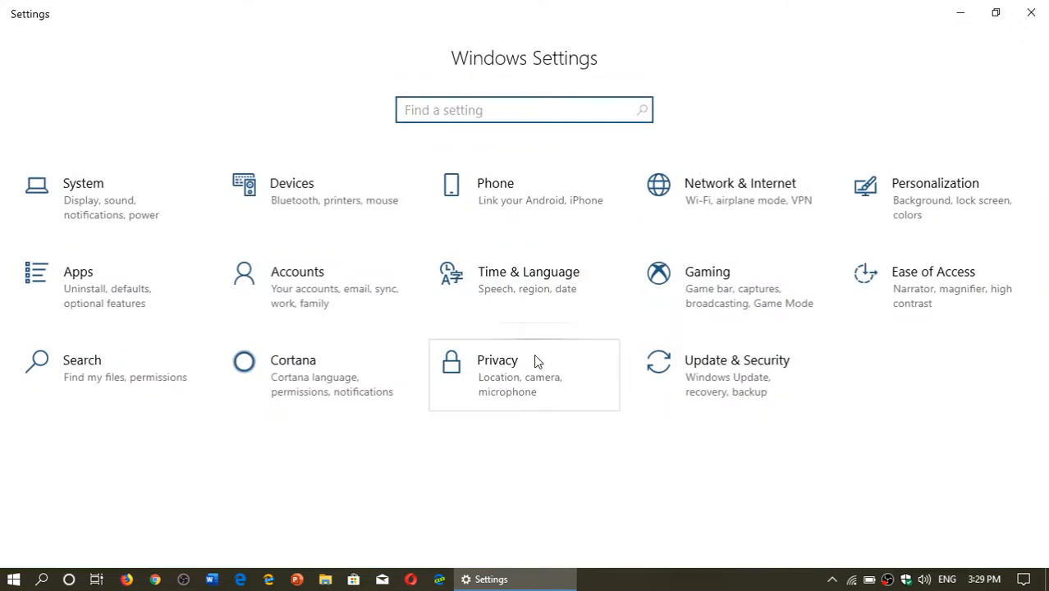
click(292, 191)
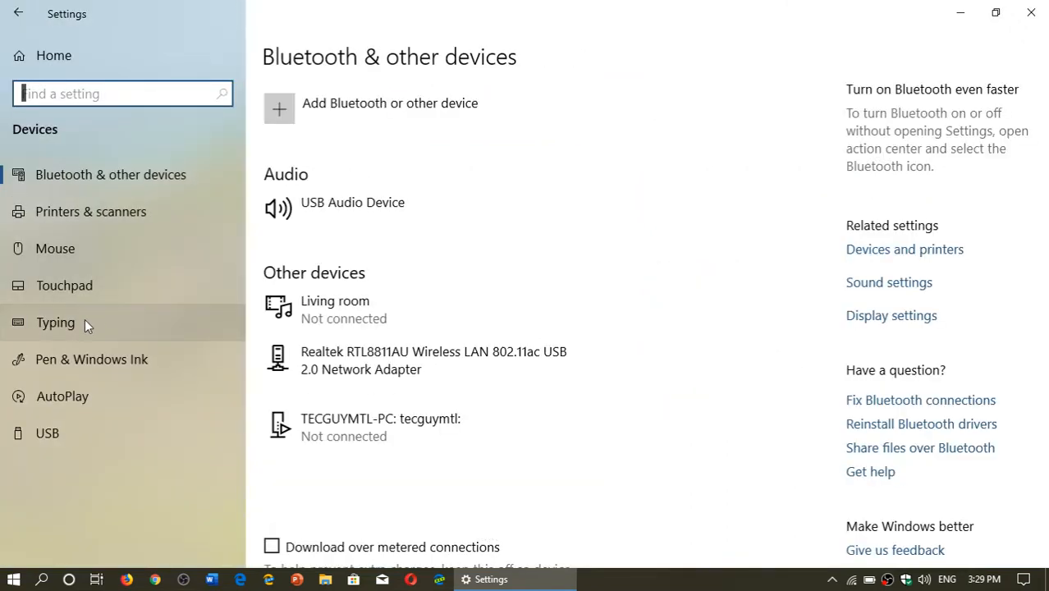
Show the Typing page with the autocorrect and text suggestion switches
click(56, 322)
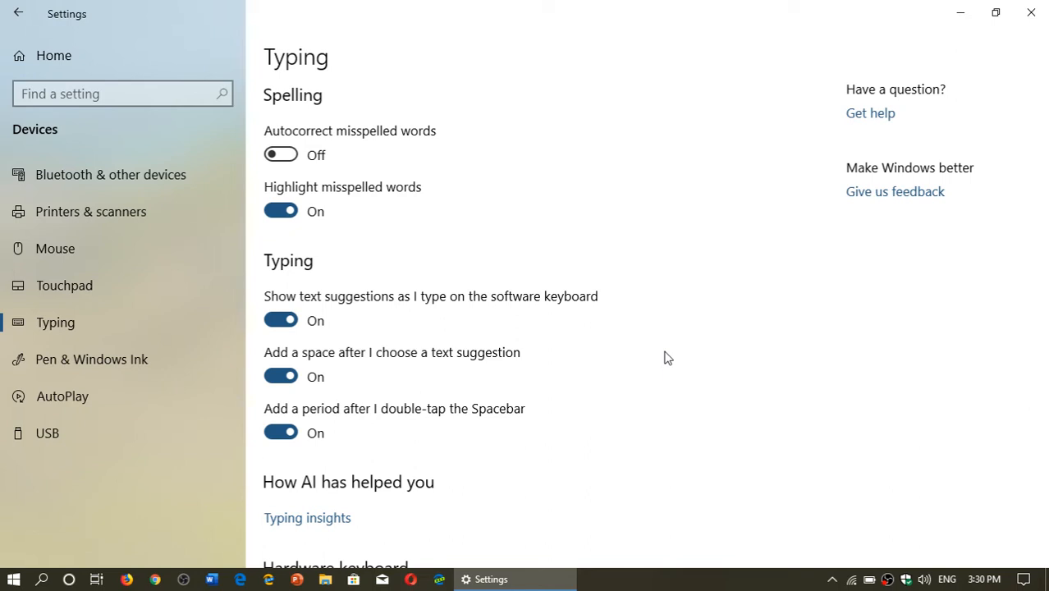
mouse_move(637, 413)
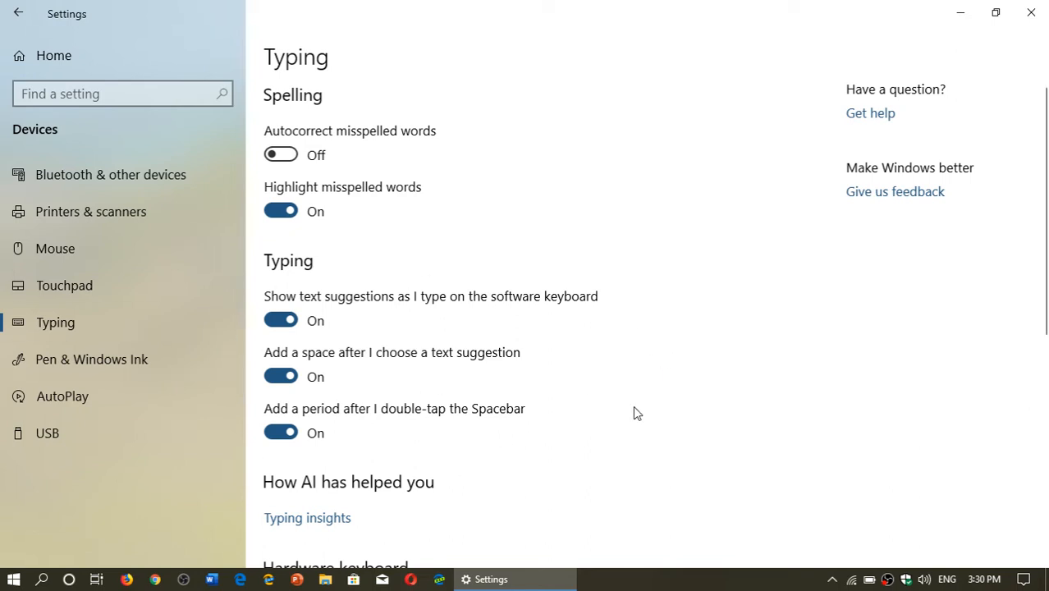
scroll(down, 3)
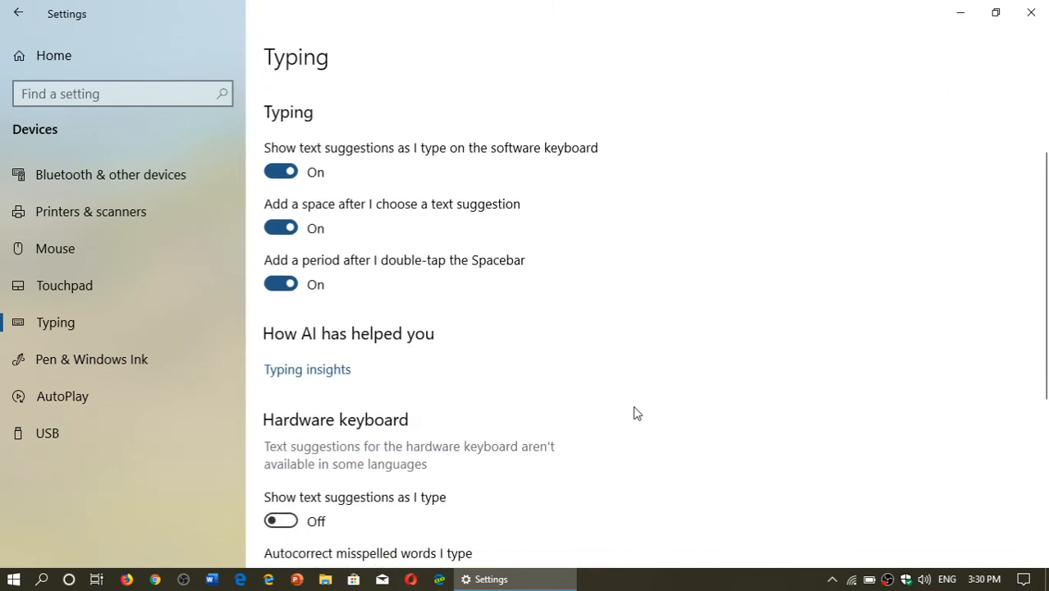
scroll(down, 3)
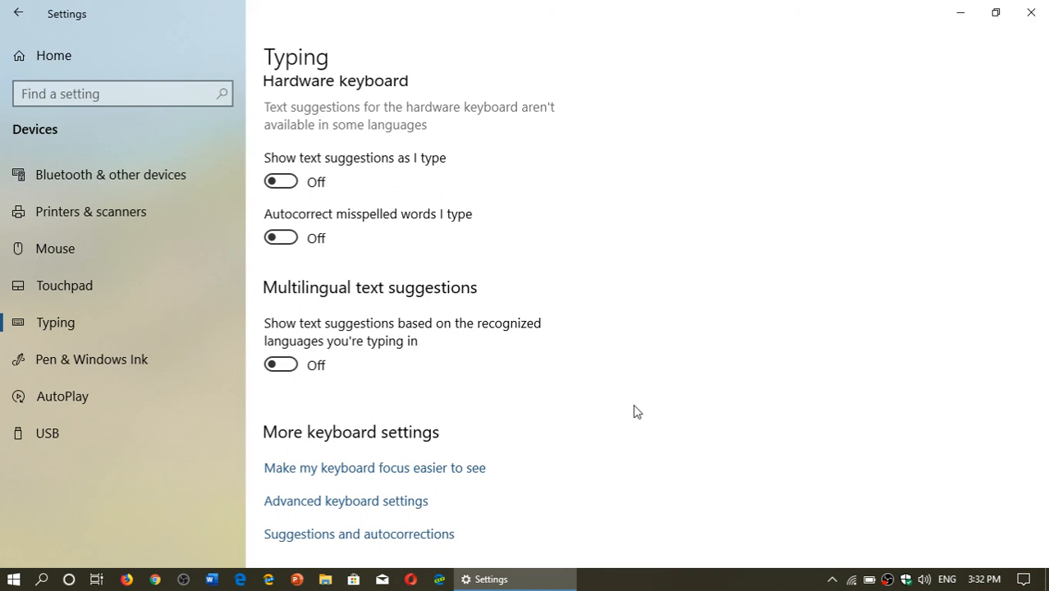
scroll(up, 3)
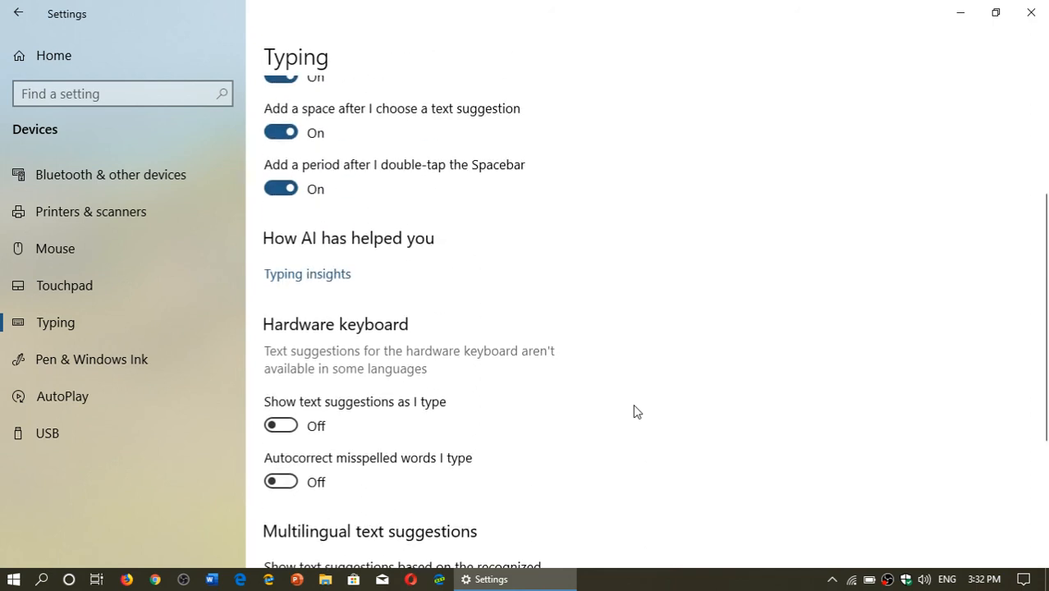
scroll(up, 3)
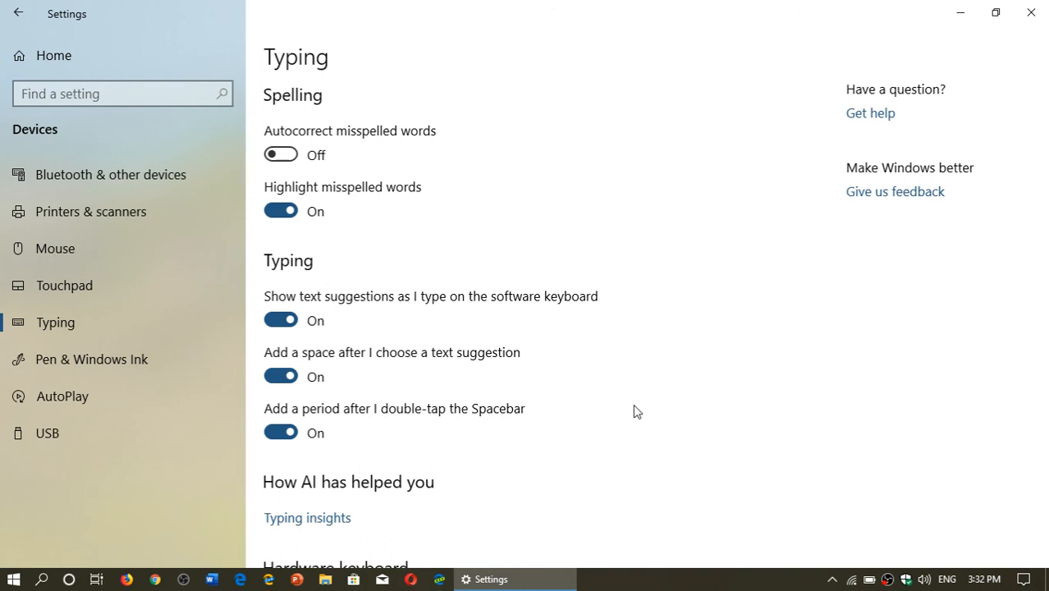
scroll(down, 3)
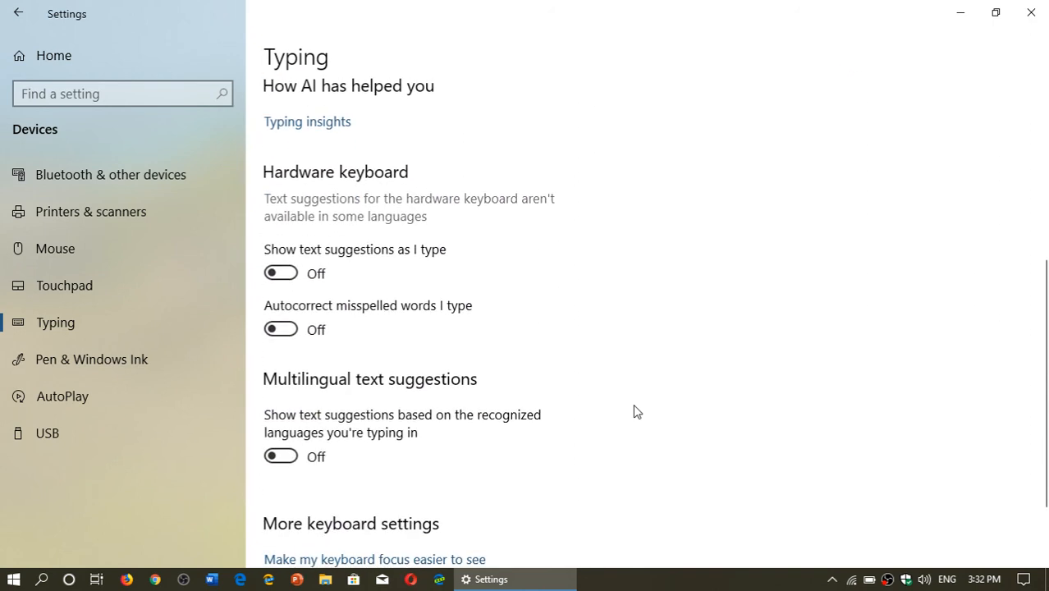